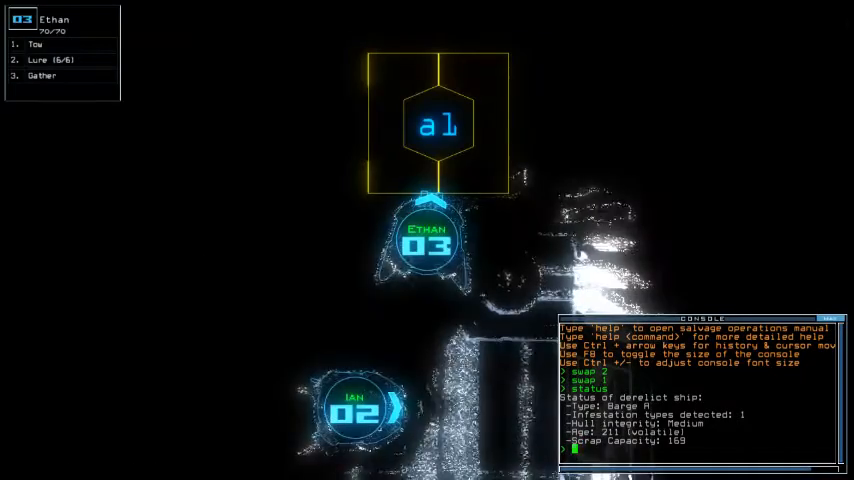
# Step: Launch the mission with 'go' so the drones board the derelict ship
pyautogui.write('go')
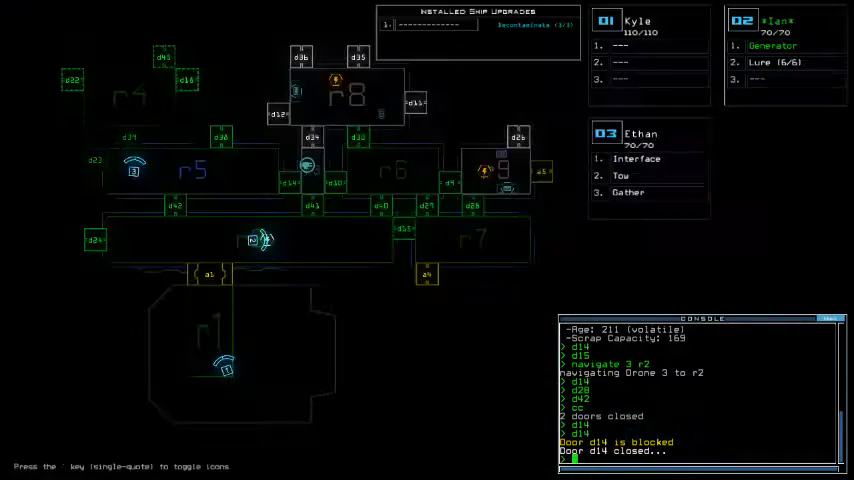
# Step: Flag room r5 before driving drone 3 to the scrap and towing the Ship Surveyor
pyautogui.write('flag r5')
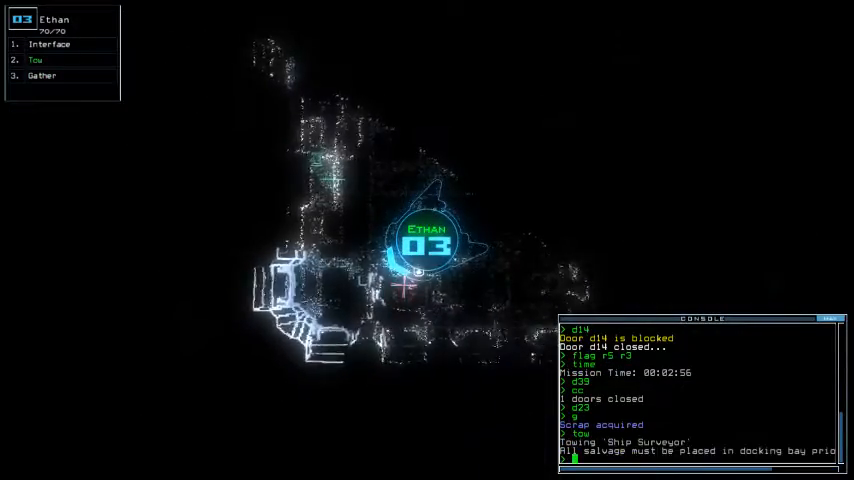
# Step: Leave the console to steer drone 3 manually while it tows the salvage
pyautogui.press('Escape')
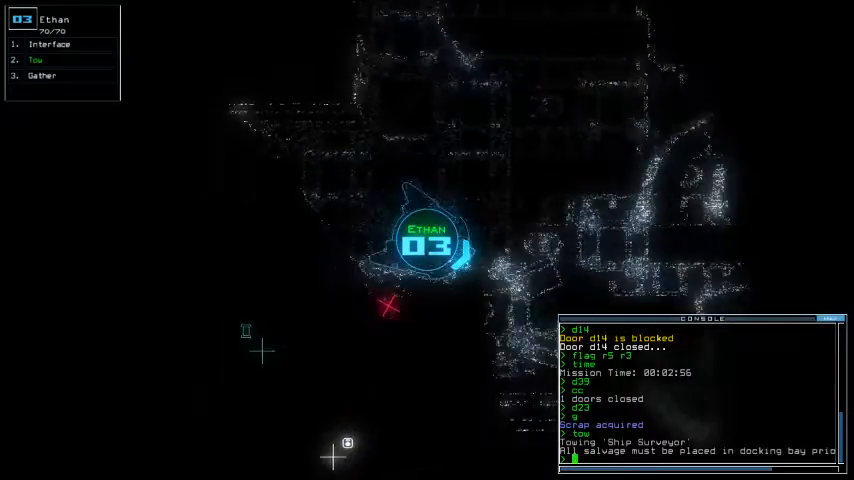
# Step: Return to the console to stop towing and open door d23
pyautogui.press("'")
pyautogui.write('d23')
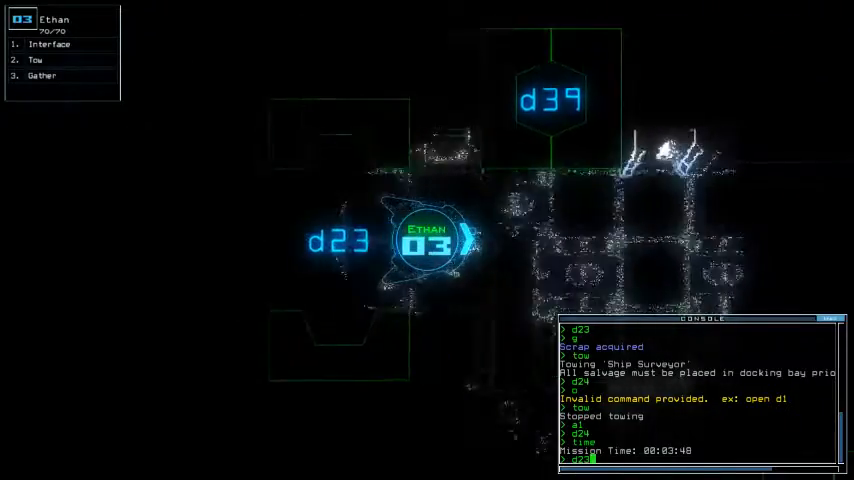
# Step: Return to the console to open doors like d22 and d32 for drone 3
pyautogui.press("'")
pyautogui.write(' d18')
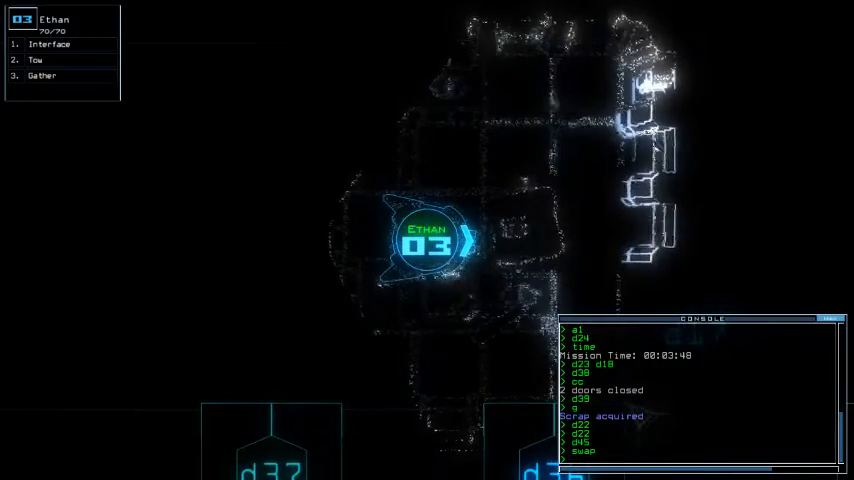
# Step: Leave the console before sending drones toward r1 past doors d10, d25 and d40
pyautogui.press('Escape')
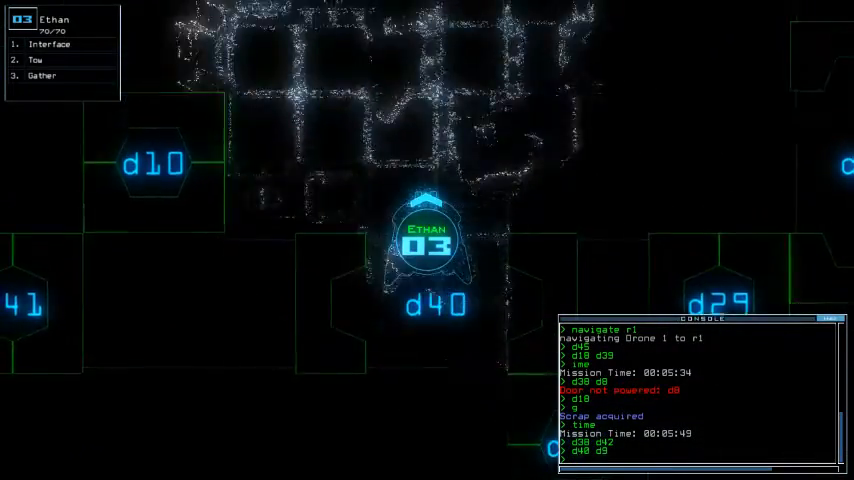
pyautogui.write('navigate 2')
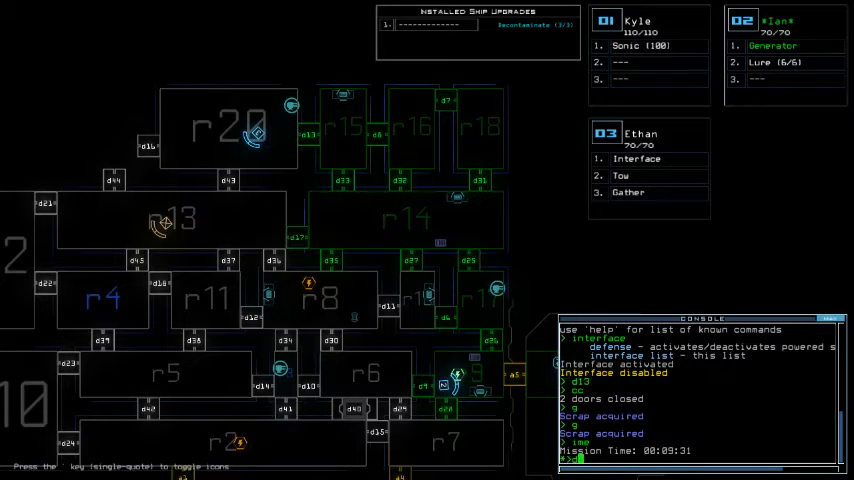
pyautogui.write('d13 d33 d25')
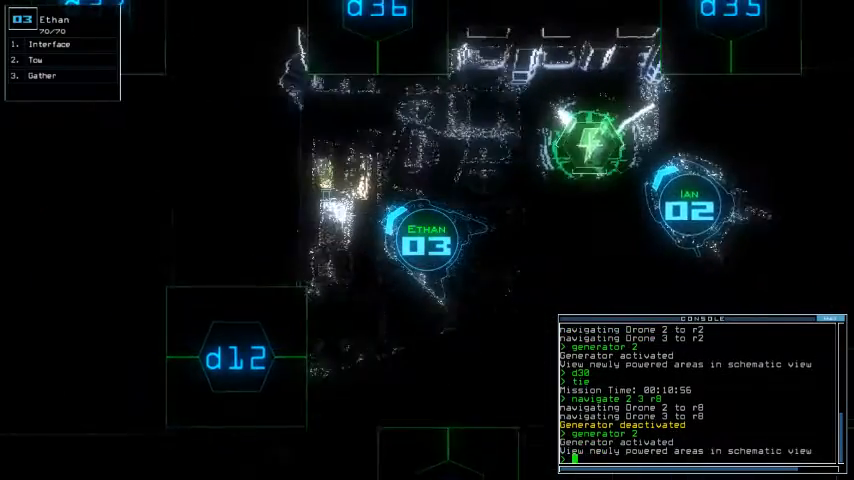
# Step: Activate the interface and navigate drones 2 and 3 into room r8
pyautogui.write('intr')
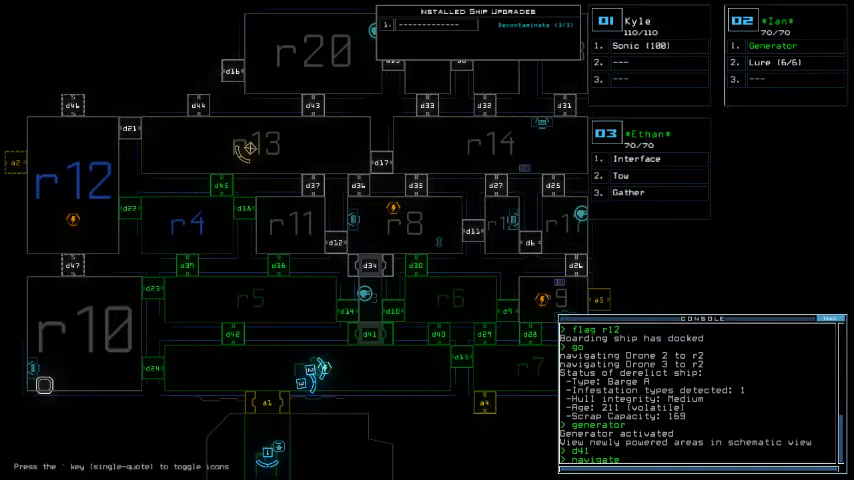
pyautogui.write('2 3 r8')
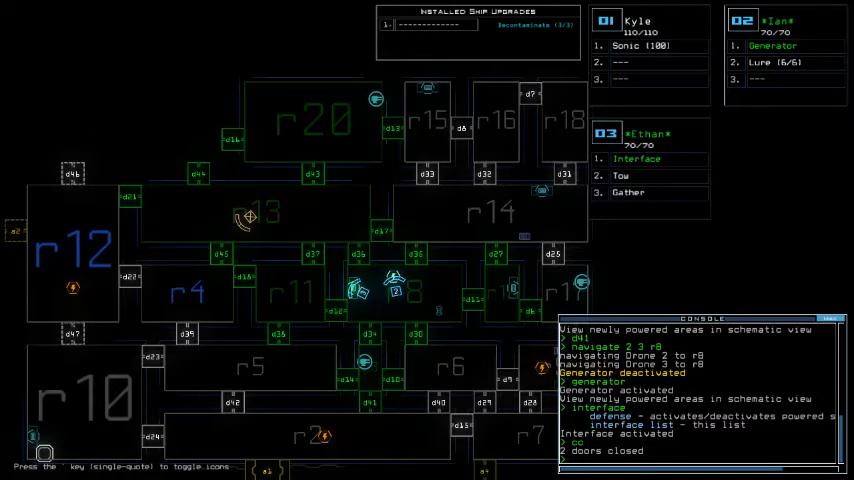
pyautogui.write('d21 d')
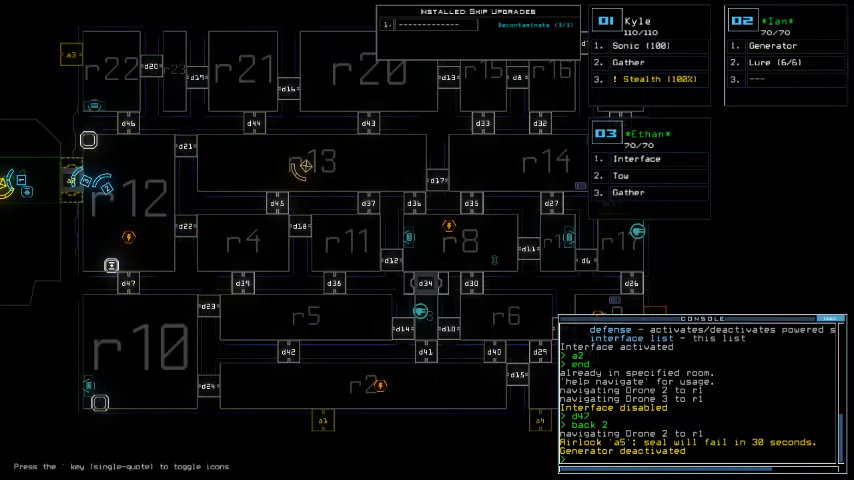
# Step: Dock the boarding ship at airlock a5 for the drones' return
pyautogui.write('dock a5')
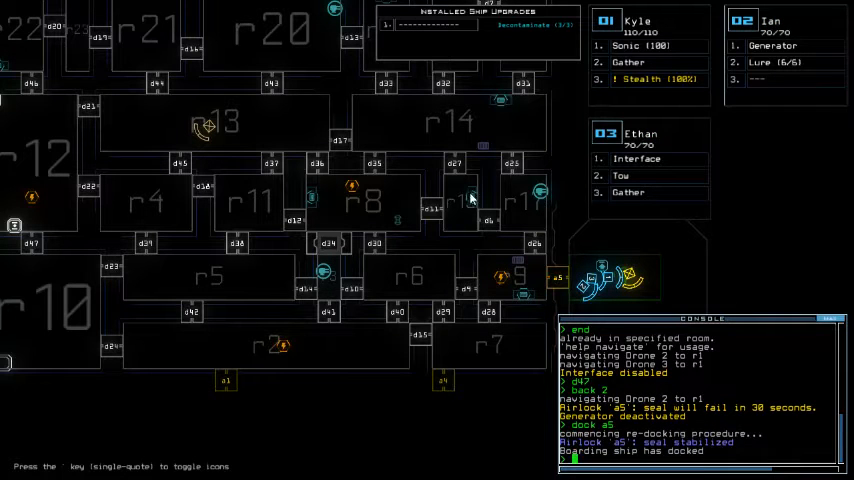
pyautogui.moveTo(466, 224)
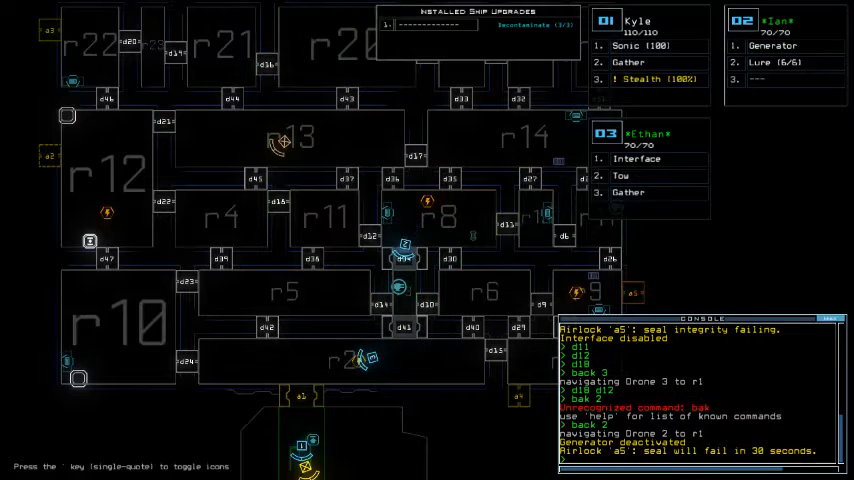
pyautogui.write('generator')
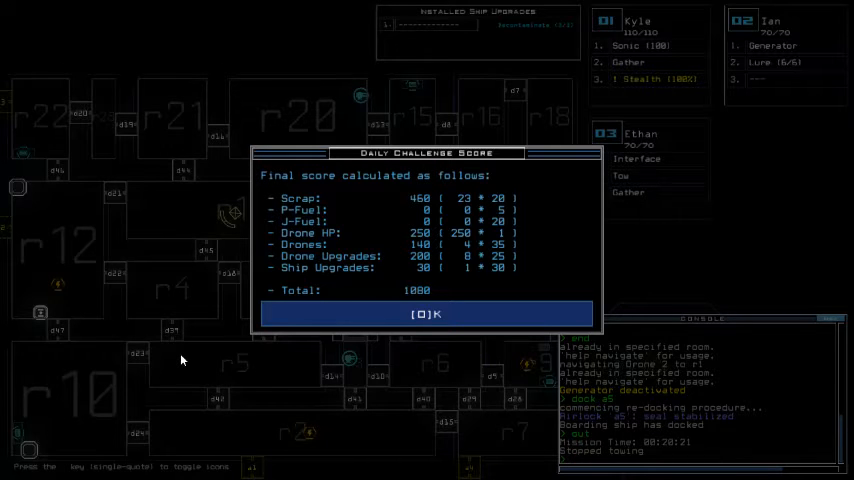
# Step: Accept the Daily Challenge Score to reveal the 05/30/2018 leaderboard ranking fifth at 1080
pyautogui.click(426, 314)
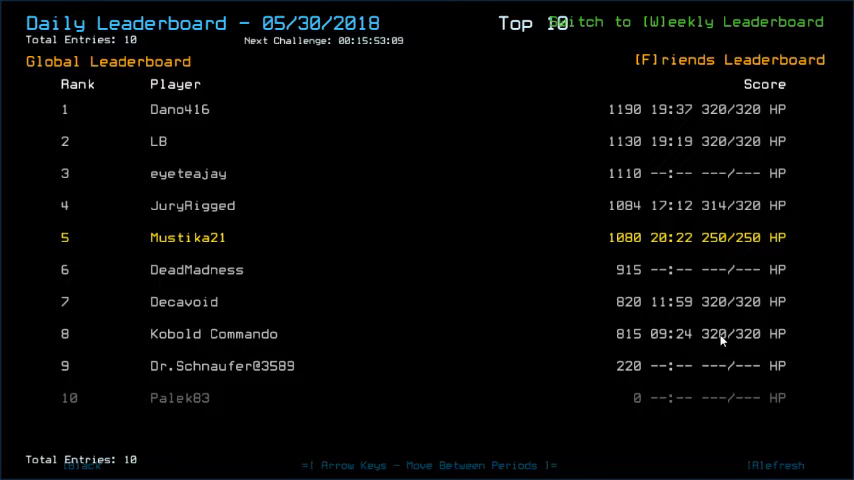
pyautogui.moveTo(520, 296)
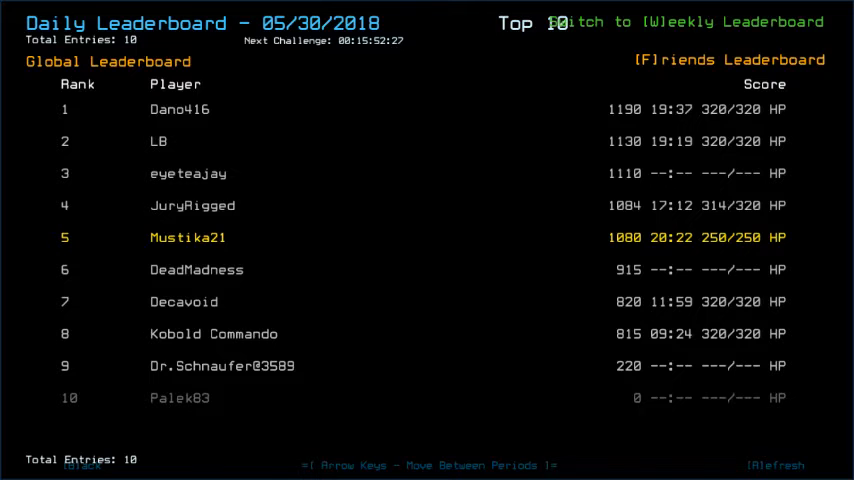
# Step: Browse to the 05/29/2018 leaderboard and its next page of rankings
pyautogui.press('left')
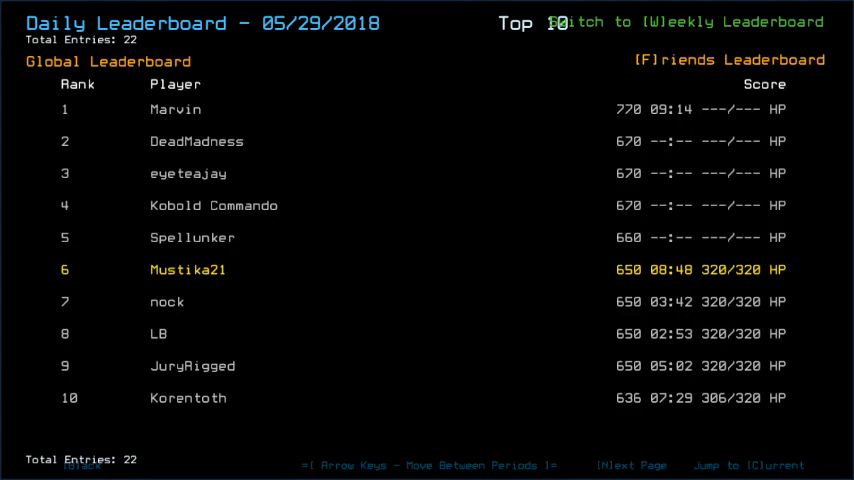
pyautogui.press('right')
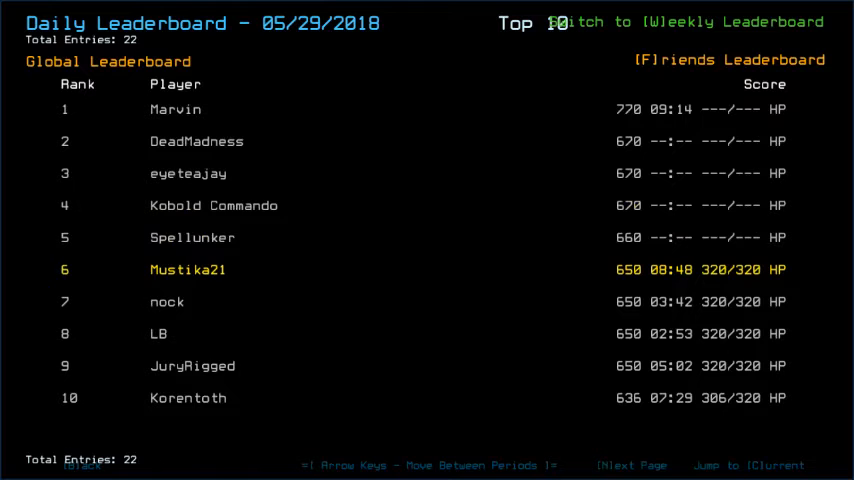
pyautogui.click(632, 464)
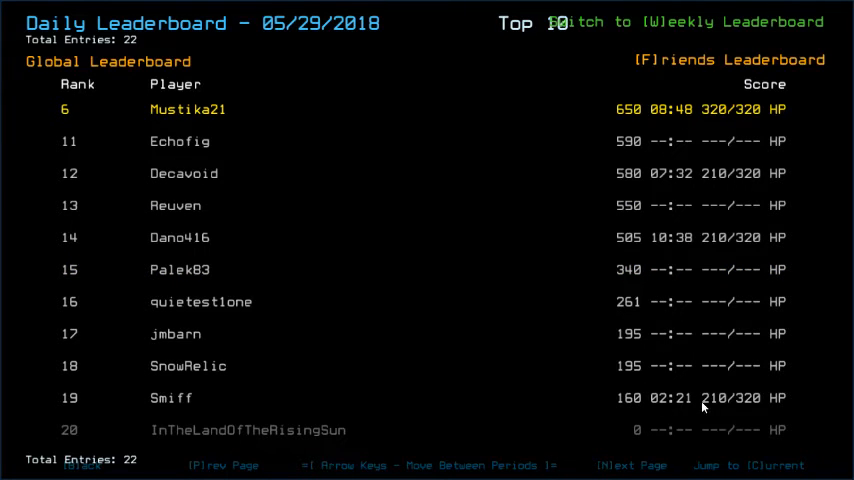
pyautogui.moveTo(476, 322)
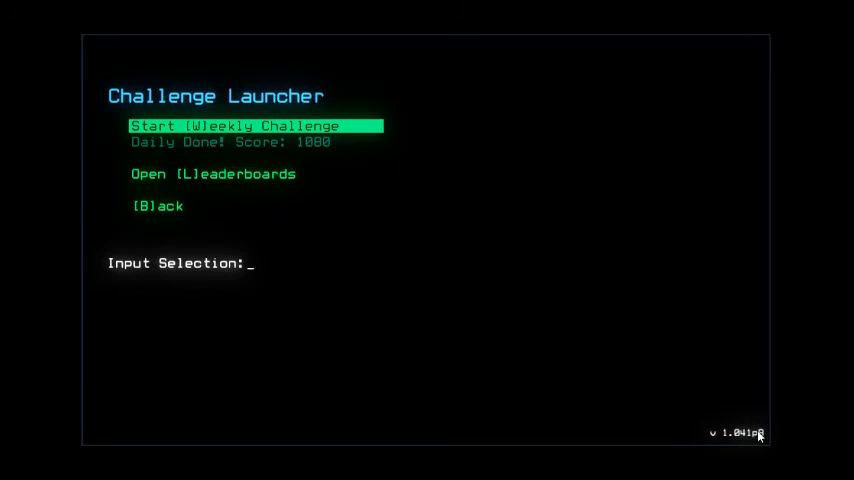
pyautogui.moveTo(736, 400)
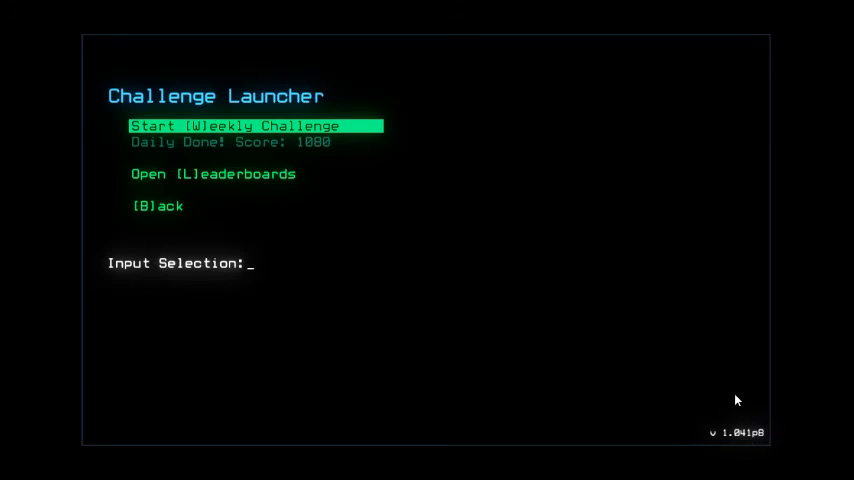